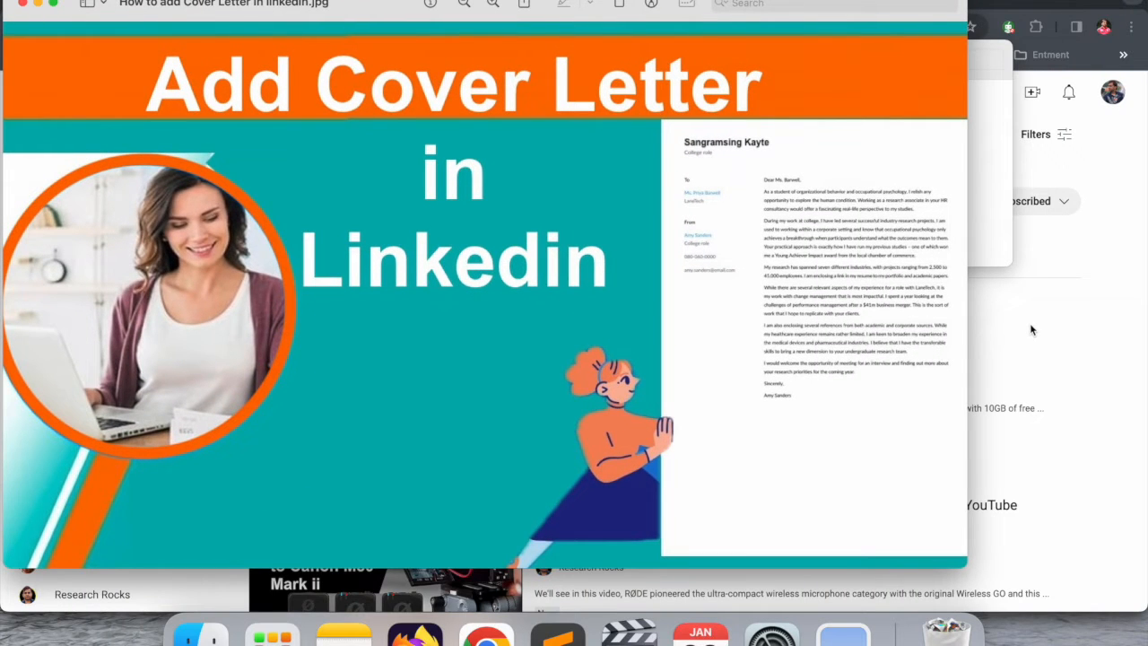
- Close the cover letter thumbnail preview and start a new blank Chrome tab
{"action": "left_click", "coordinate": [323, 13]}
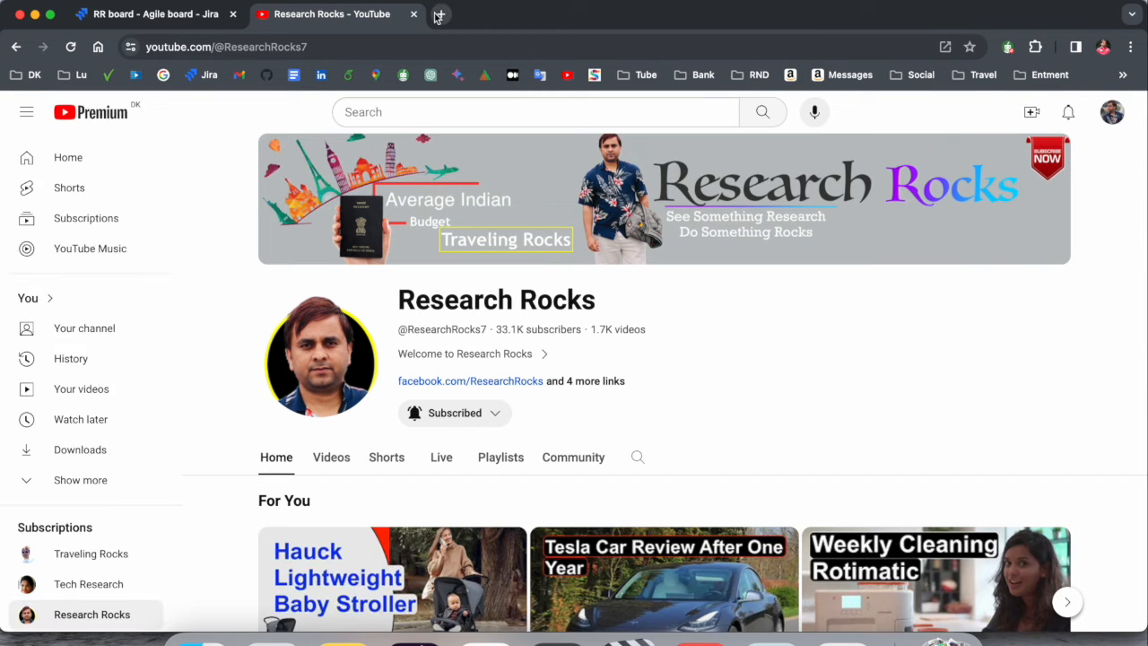
{"action": "left_click", "coordinate": [440, 14]}
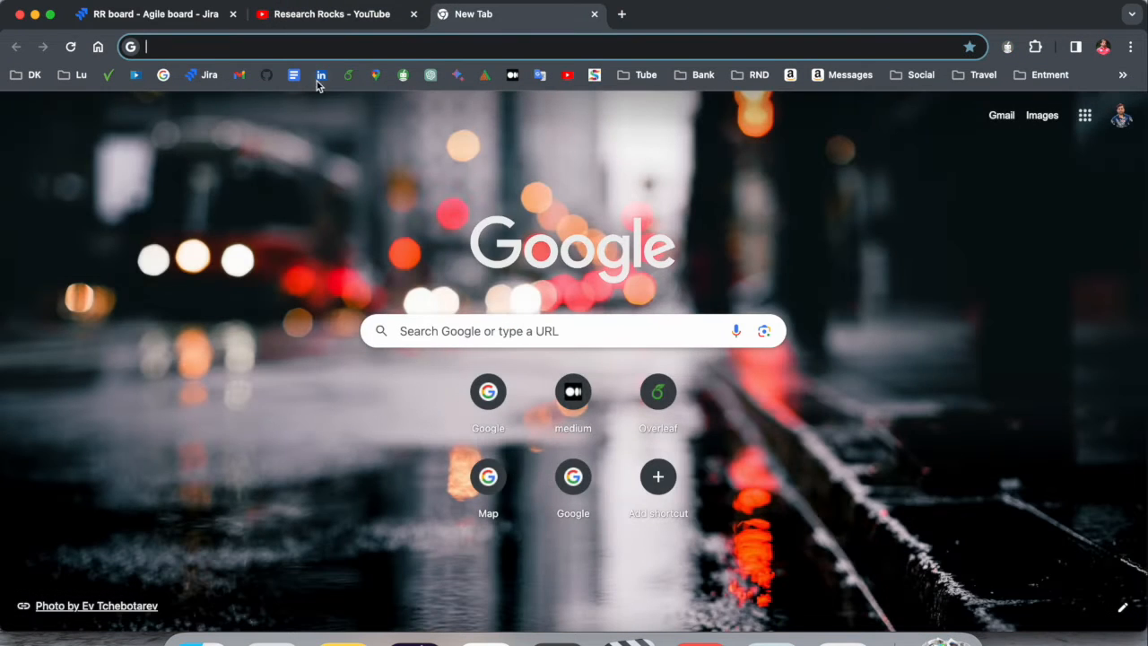
- Load LinkedIn from the bookmark and go to Settings & Privacy via the Me menu
{"action": "left_click", "coordinate": [320, 74]}
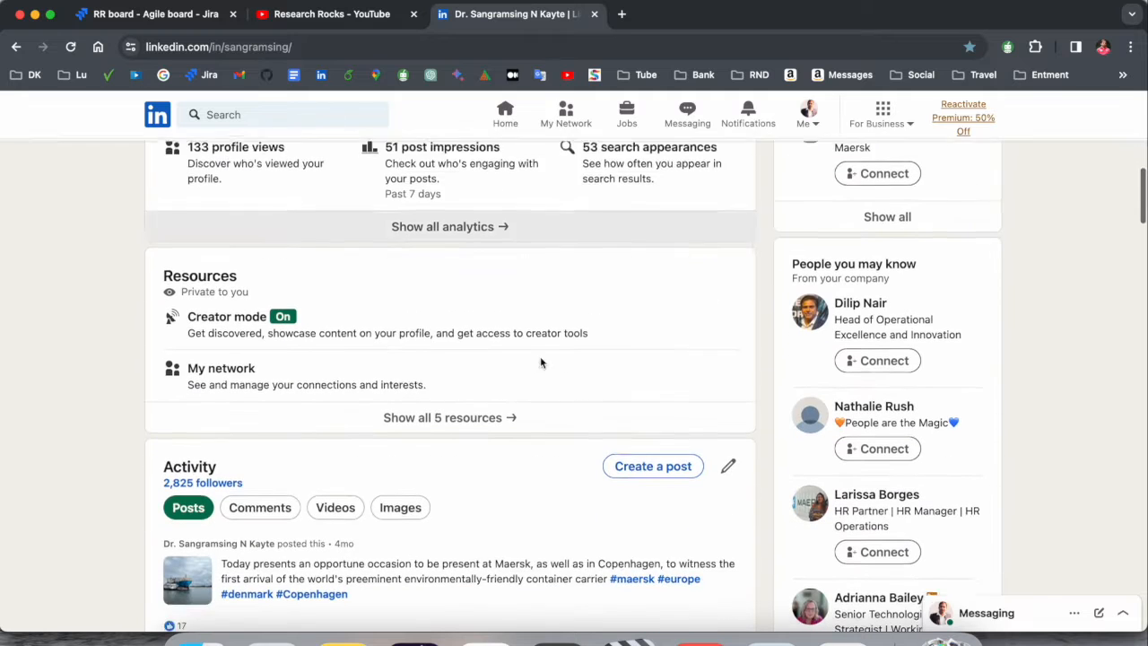
{"action": "scroll", "scroll_direction": "up", "scroll_amount": 3}
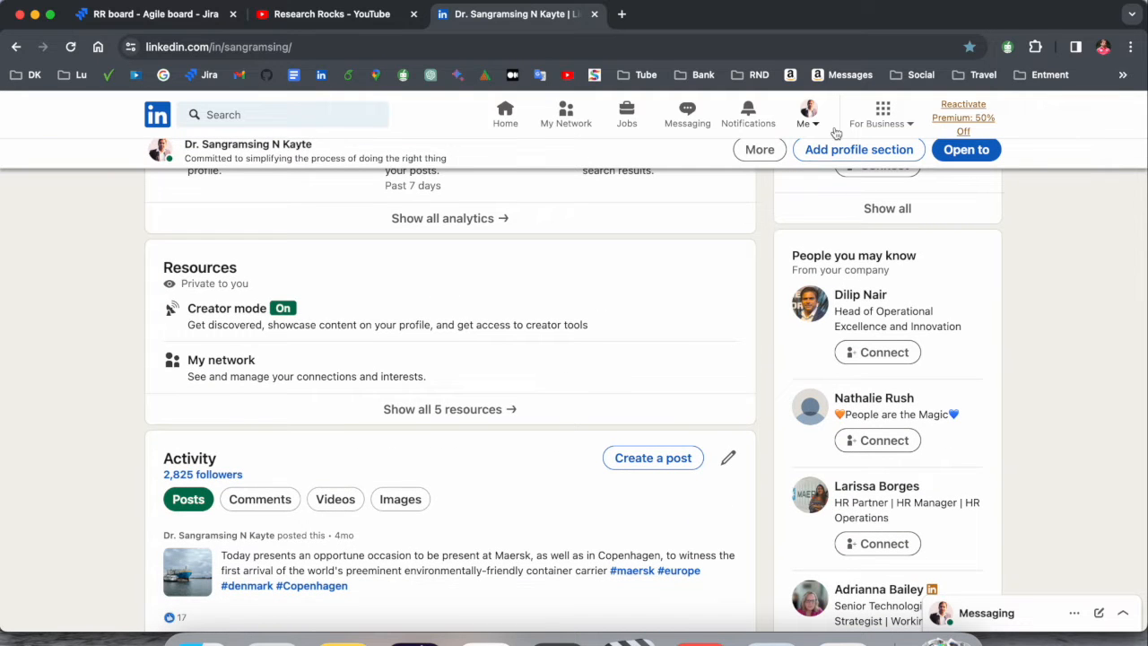
{"action": "left_click", "coordinate": [806, 113]}
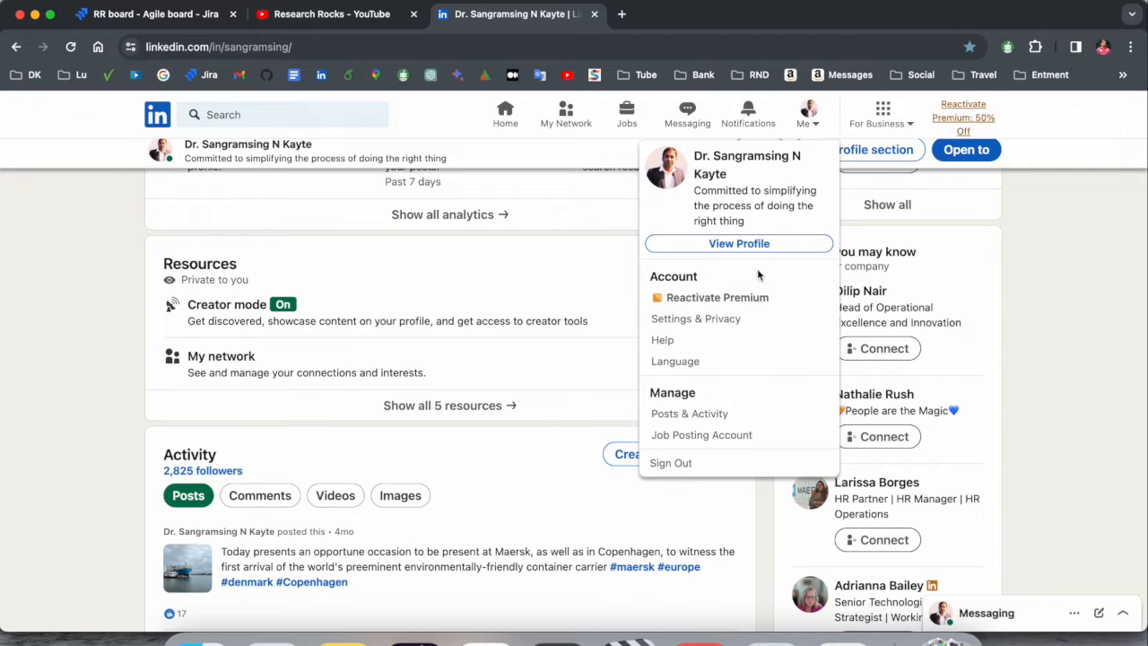
{"action": "left_click", "coordinate": [695, 318]}
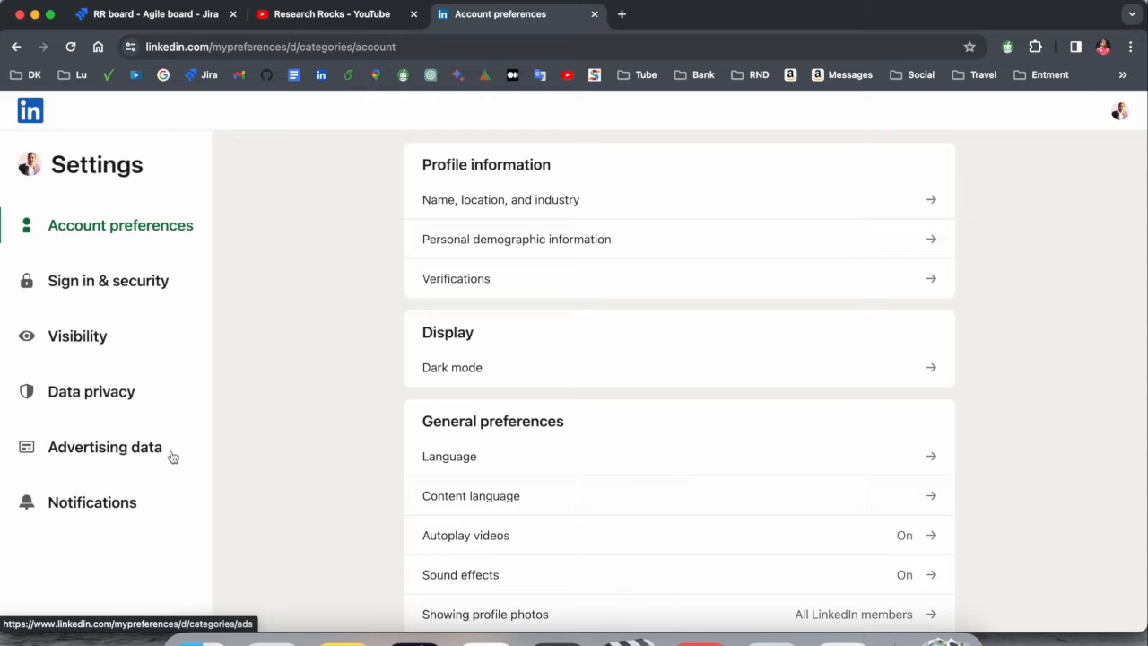
{"action": "mouse_move", "coordinate": [90, 391]}
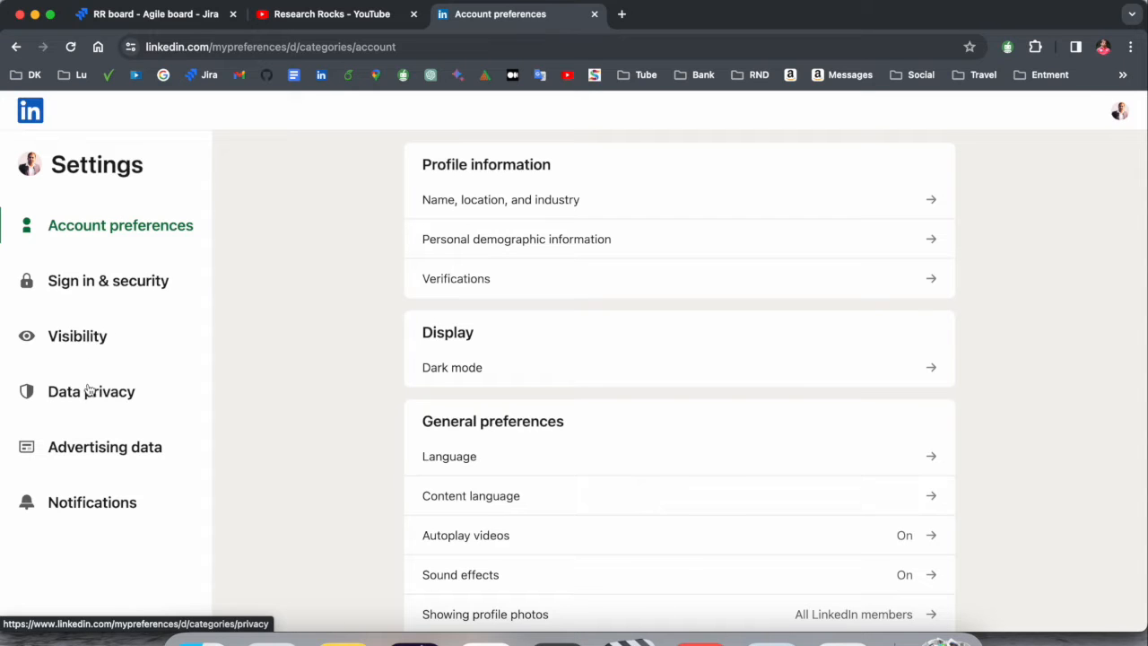
- Go to Data privacy and open Job application settings under Job seeking preferences
{"action": "left_click", "coordinate": [91, 391]}
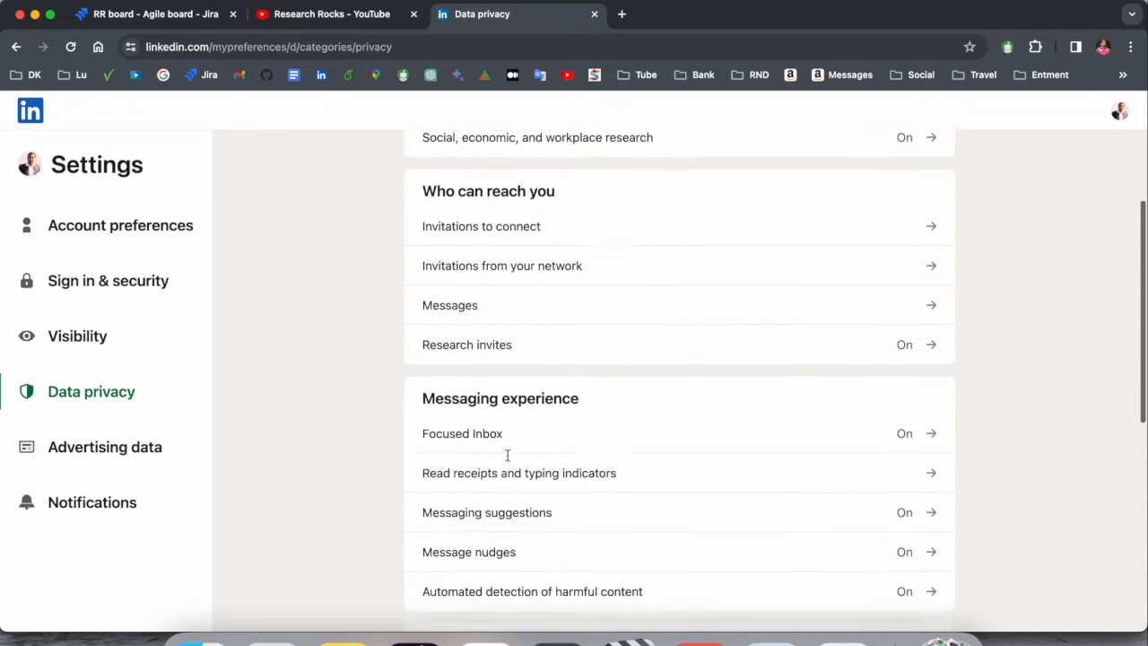
{"action": "scroll", "scroll_direction": "down", "scroll_amount": 3}
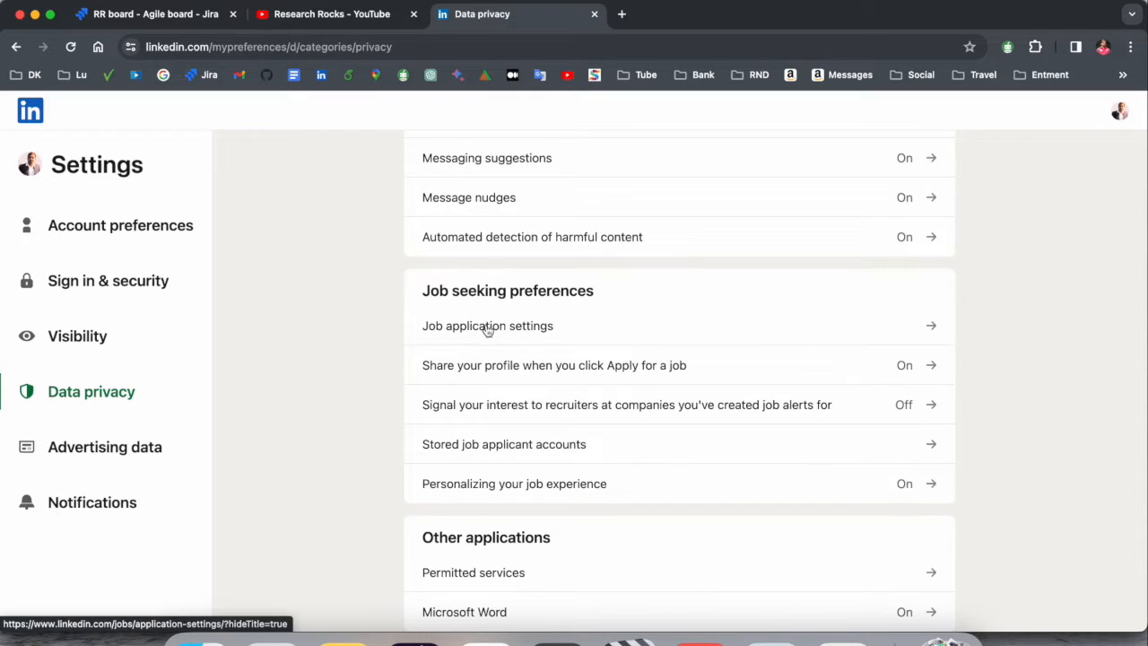
{"action": "left_click", "coordinate": [488, 326]}
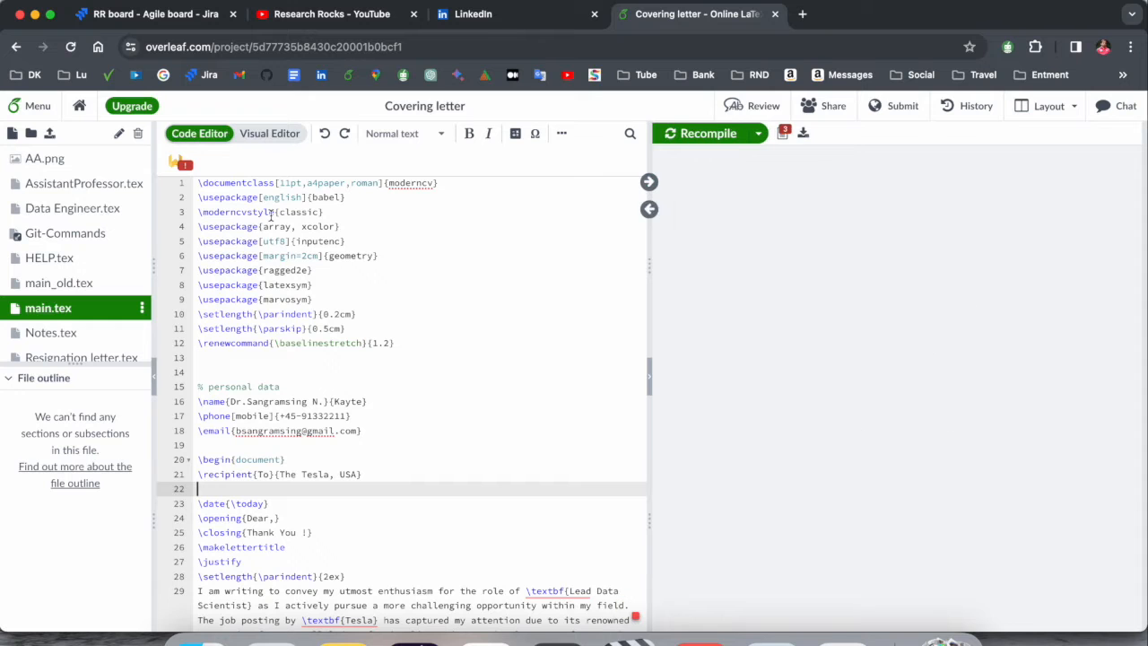
- Clear the recipient, Lead Data Scientist role and Tesla posting text from main.tex
{"action": "left_click", "coordinate": [708, 133]}
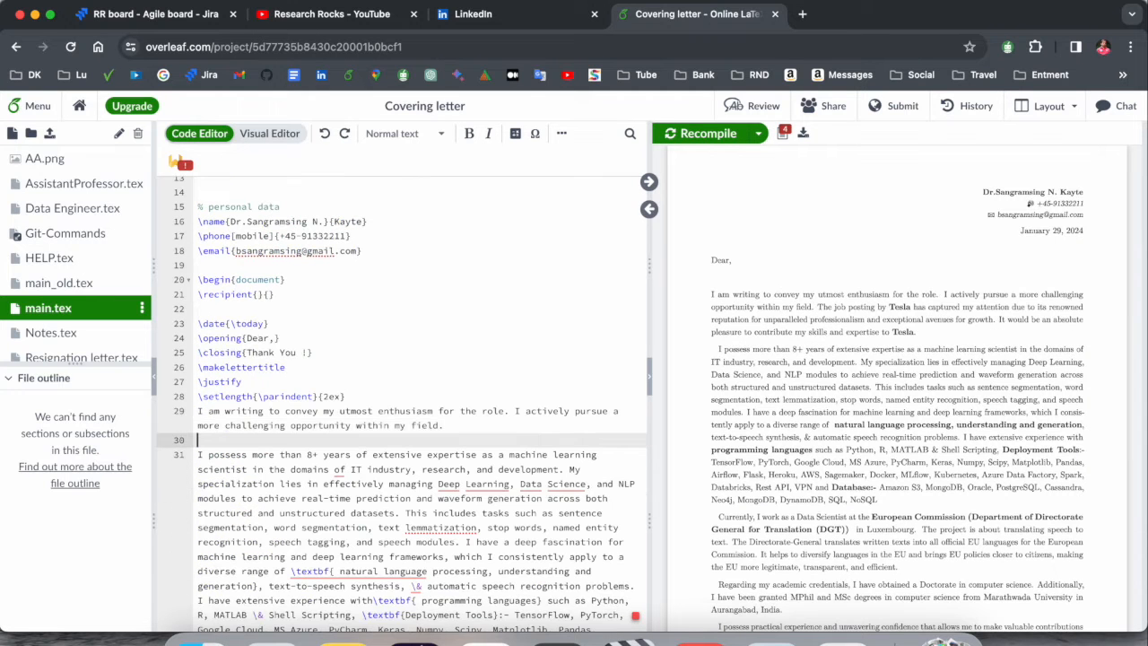
{"action": "left_click", "coordinate": [708, 132]}
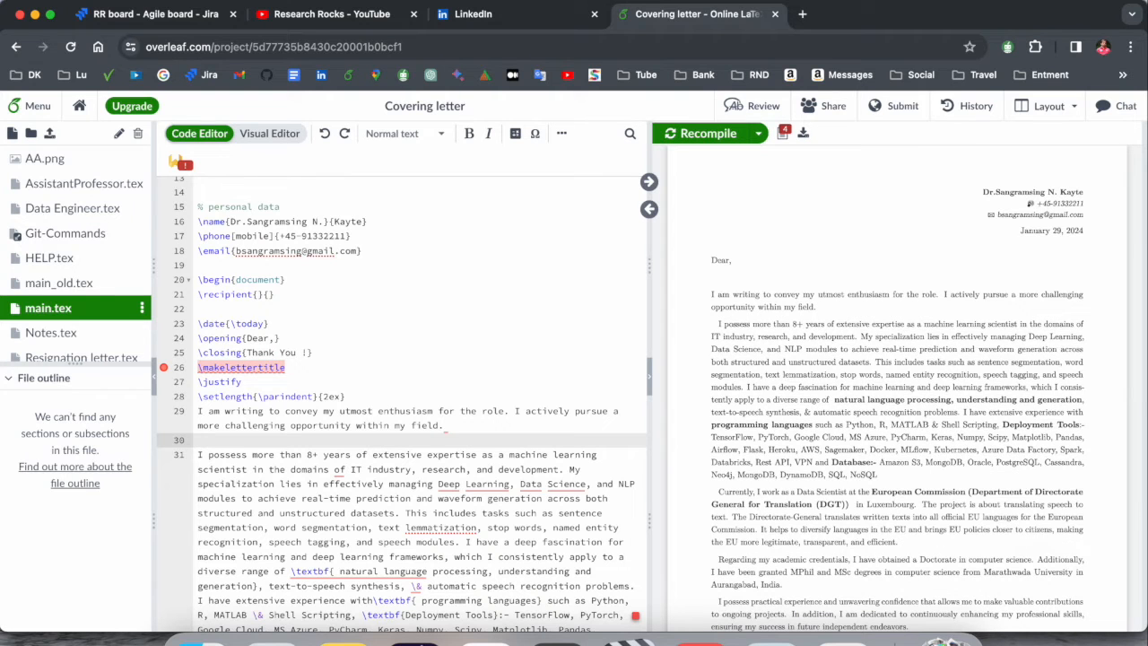
{"action": "left_click", "coordinate": [199, 440]}
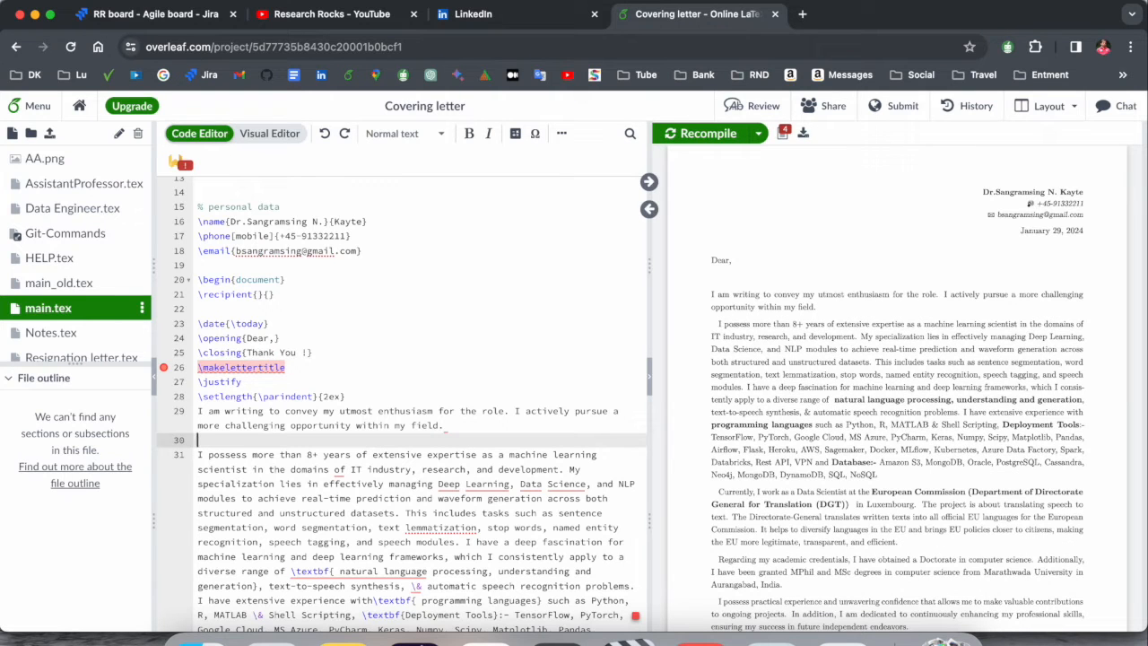
{"action": "left_click", "coordinate": [983, 14]}
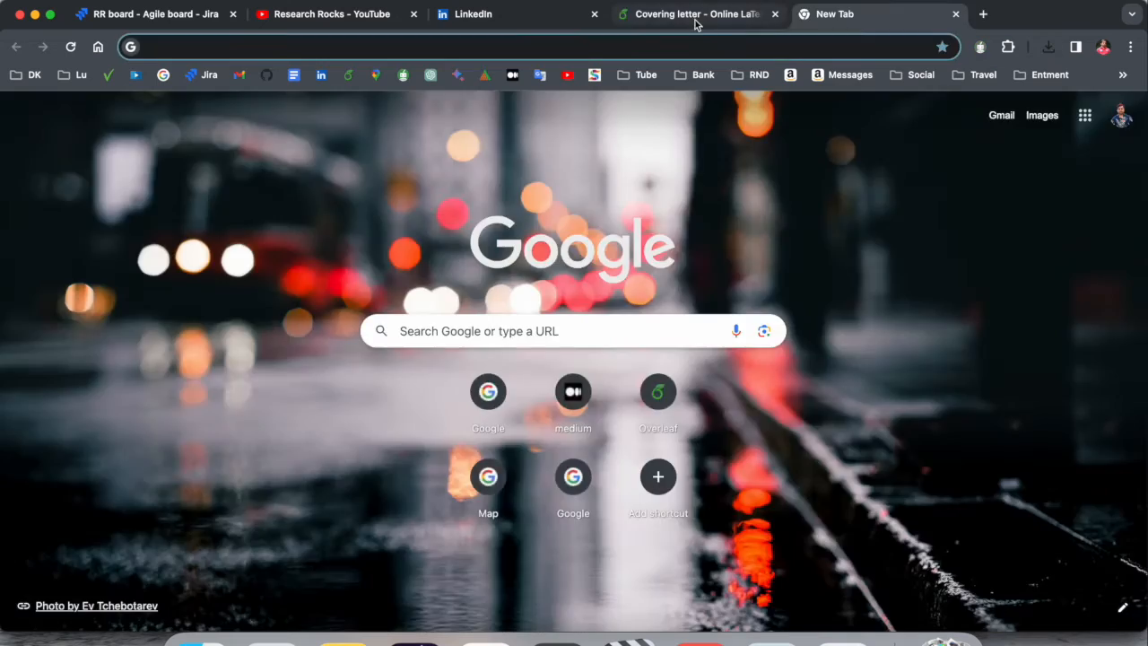
- Open the Sangramsing_CV project, then show Covering_letter.pdf in the Downloads folder
{"action": "left_click", "coordinate": [696, 13]}
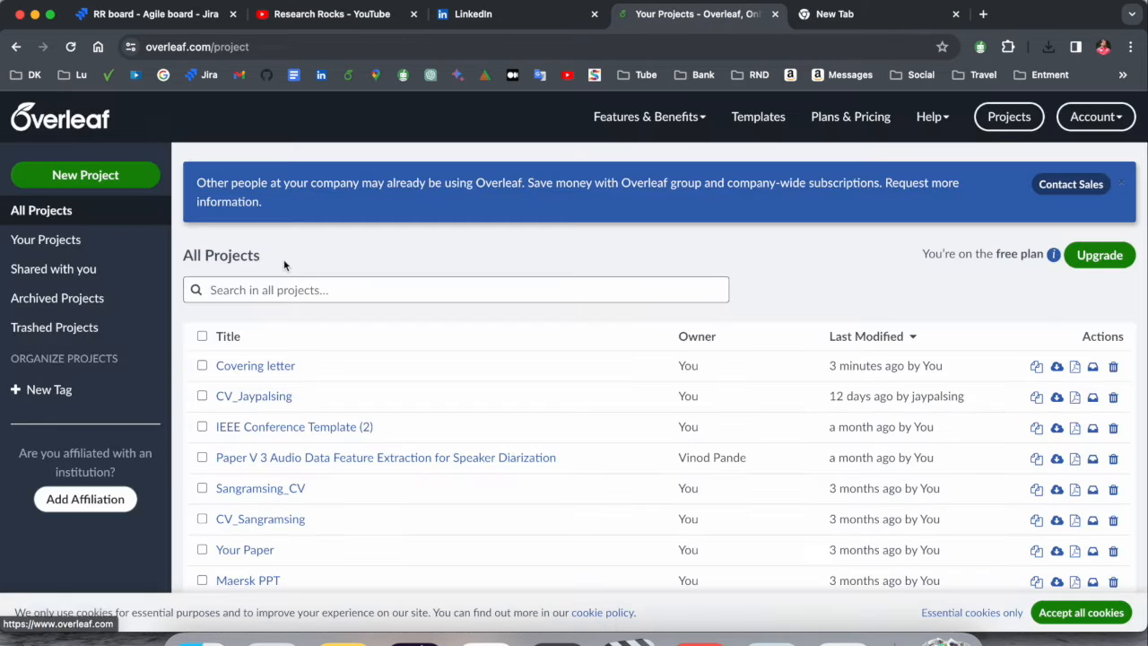
{"action": "left_click", "coordinate": [260, 488]}
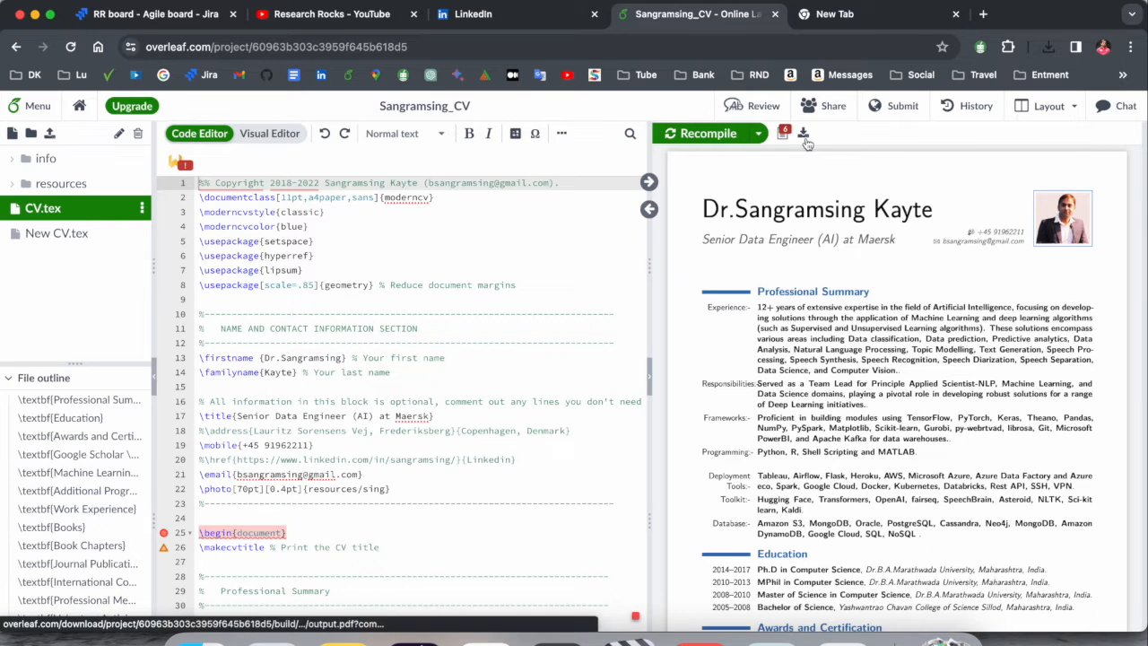
{"action": "left_click", "coordinate": [1047, 46]}
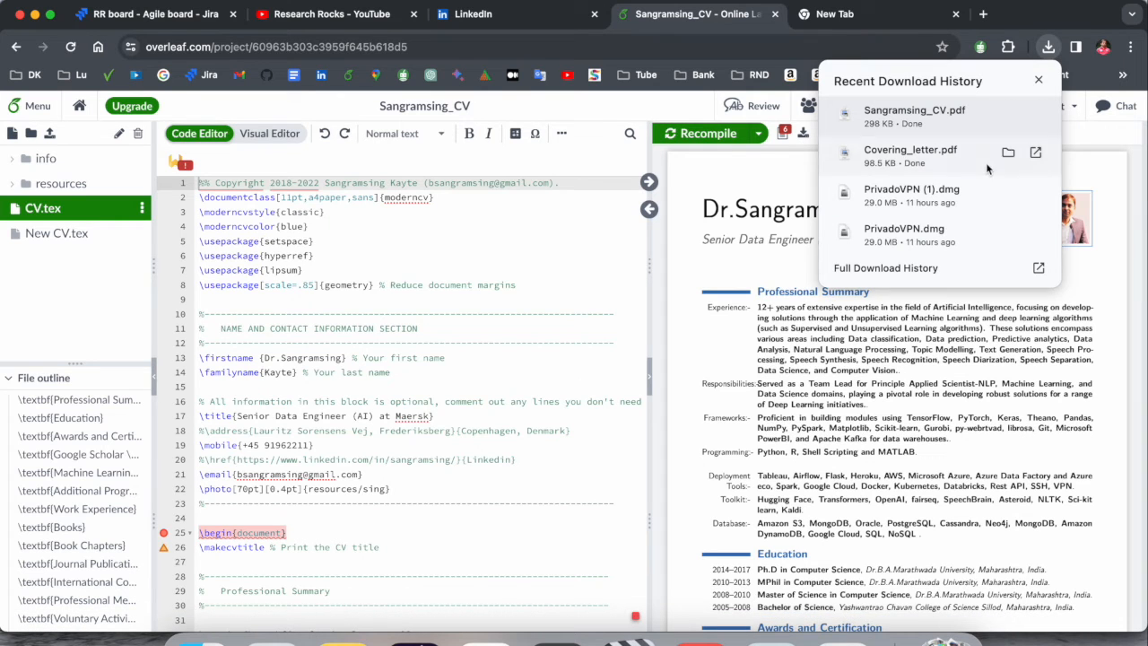
{"action": "left_click", "coordinate": [1008, 152]}
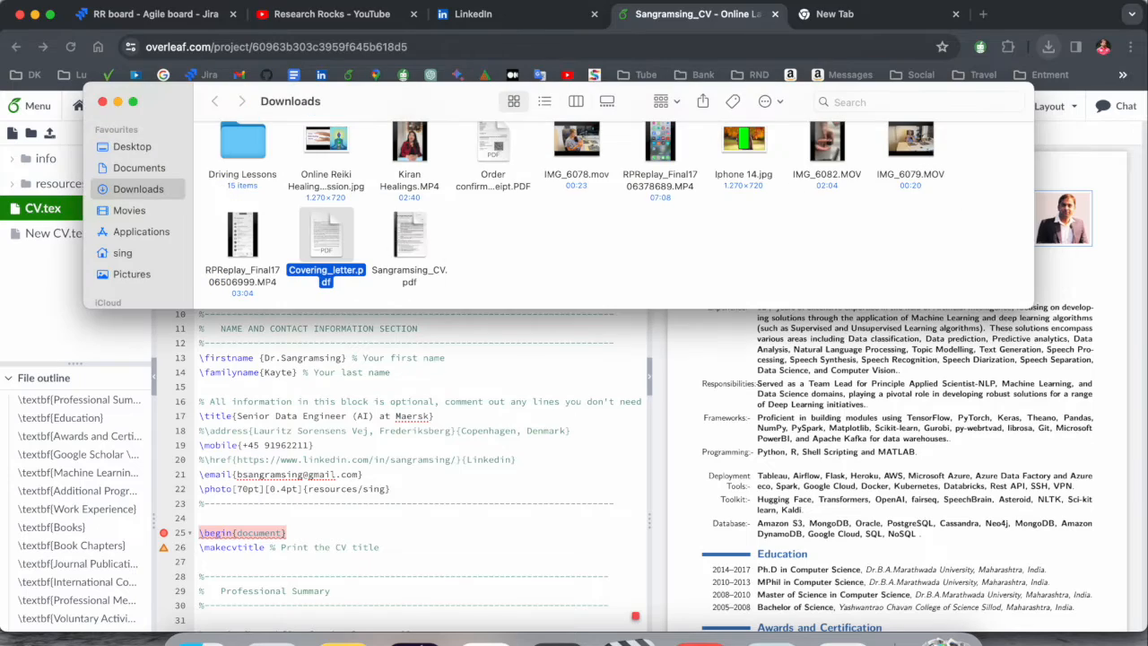
- Open Covering_letter.pdf in Preview, add the CV pages after page 1, and close Downloads
{"action": "double_click", "coordinate": [326, 234]}
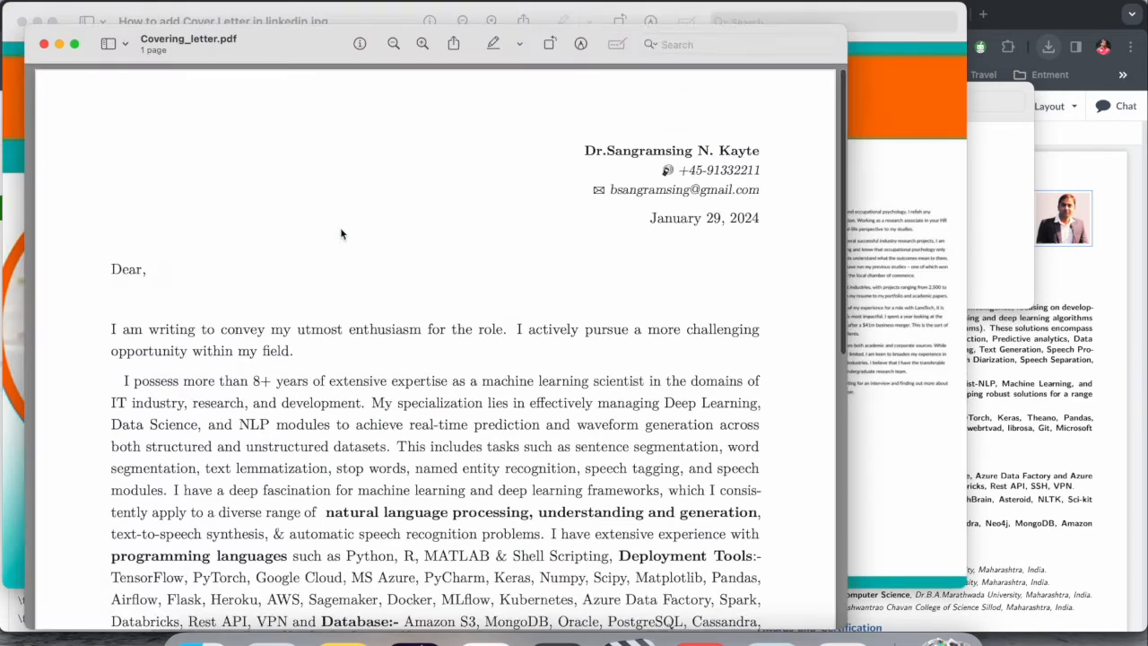
{"action": "left_click", "coordinate": [107, 44]}
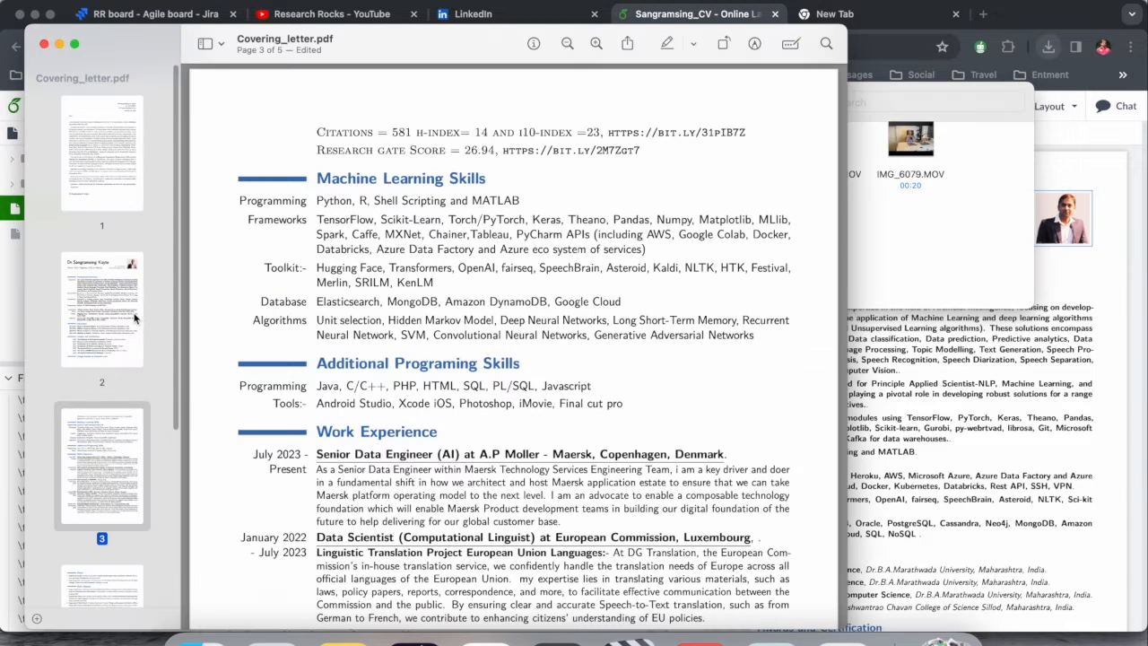
{"action": "left_click", "coordinate": [102, 148]}
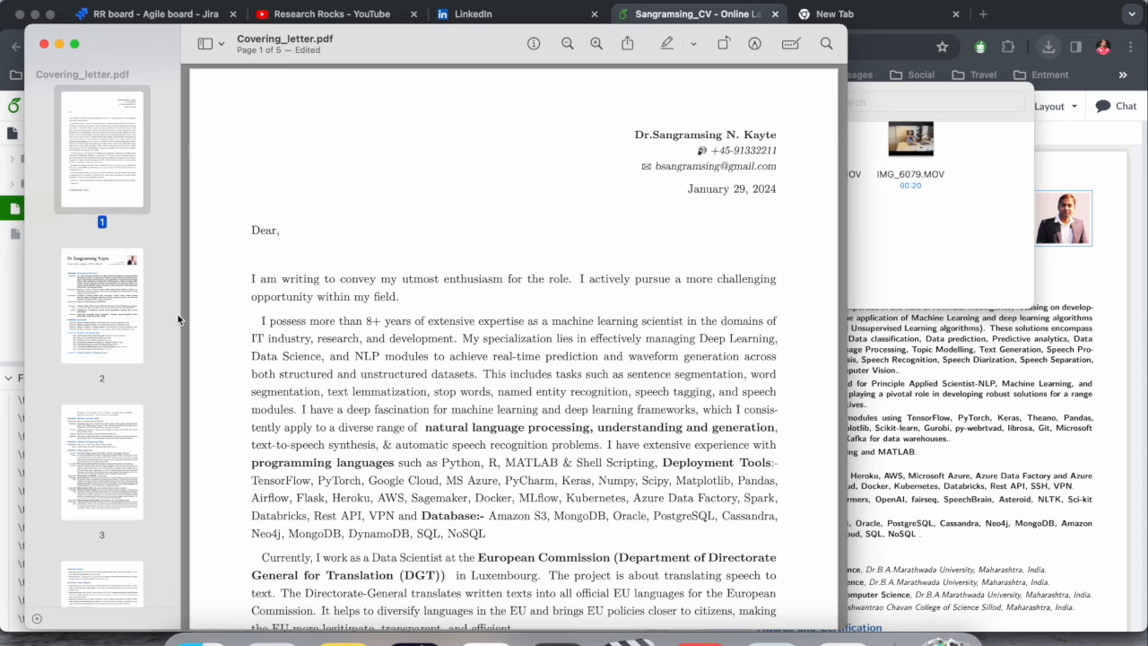
{"action": "left_click", "coordinate": [101, 305]}
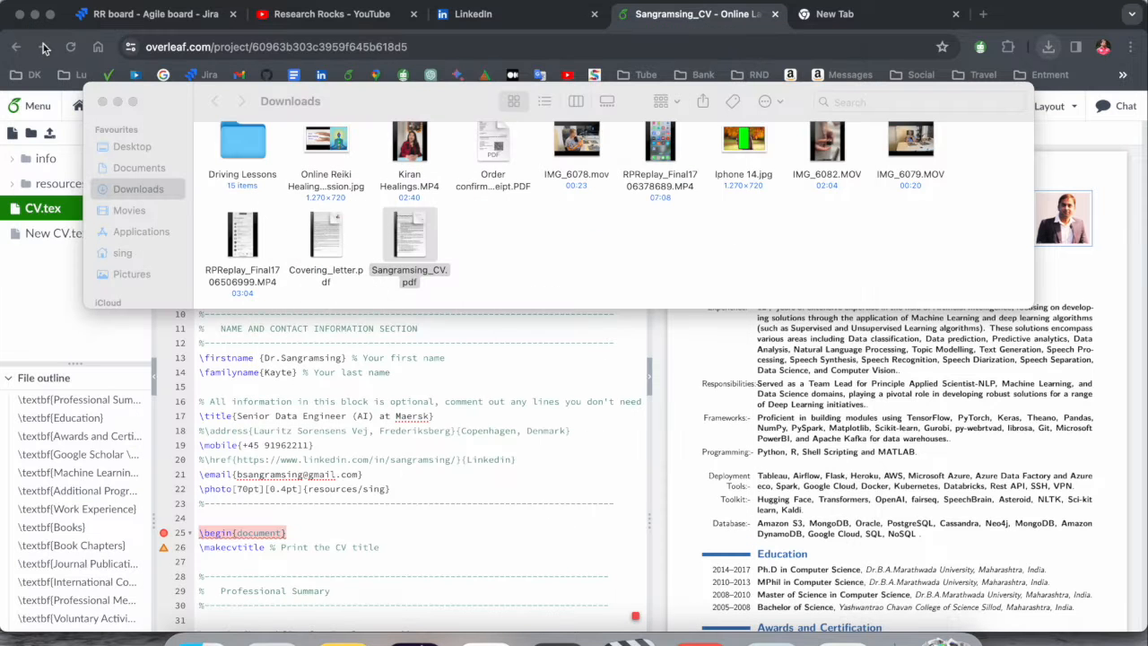
{"action": "left_click", "coordinate": [326, 235]}
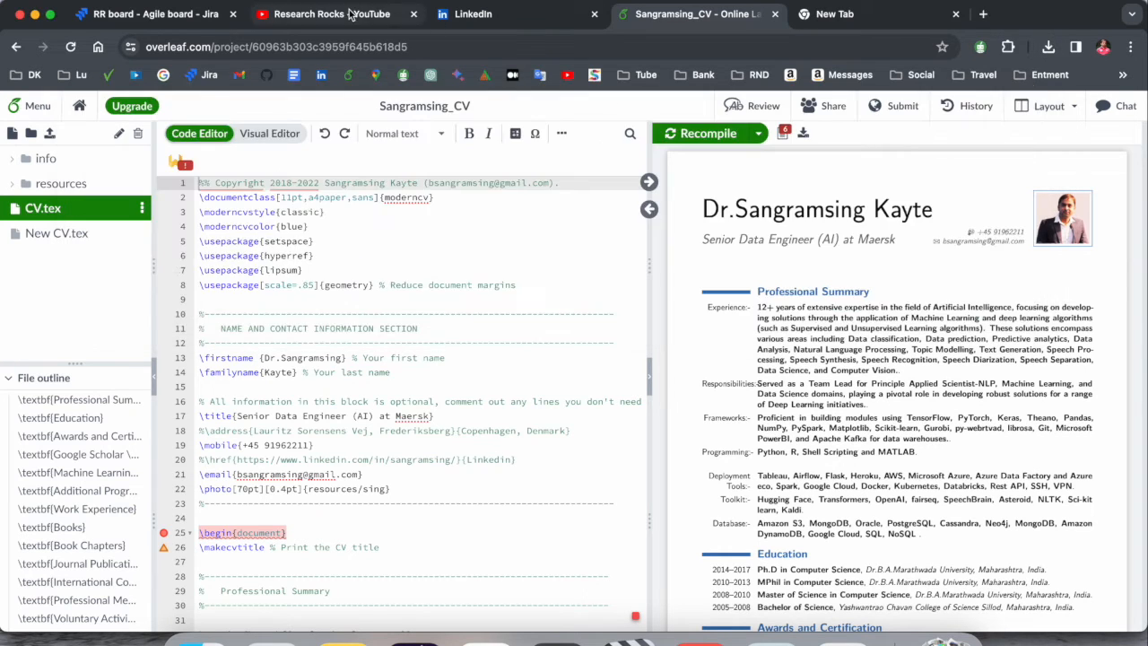
- Upload Covering_letter and CV.pdf as a LinkedIn resume and download it back
{"action": "left_click", "coordinate": [472, 13]}
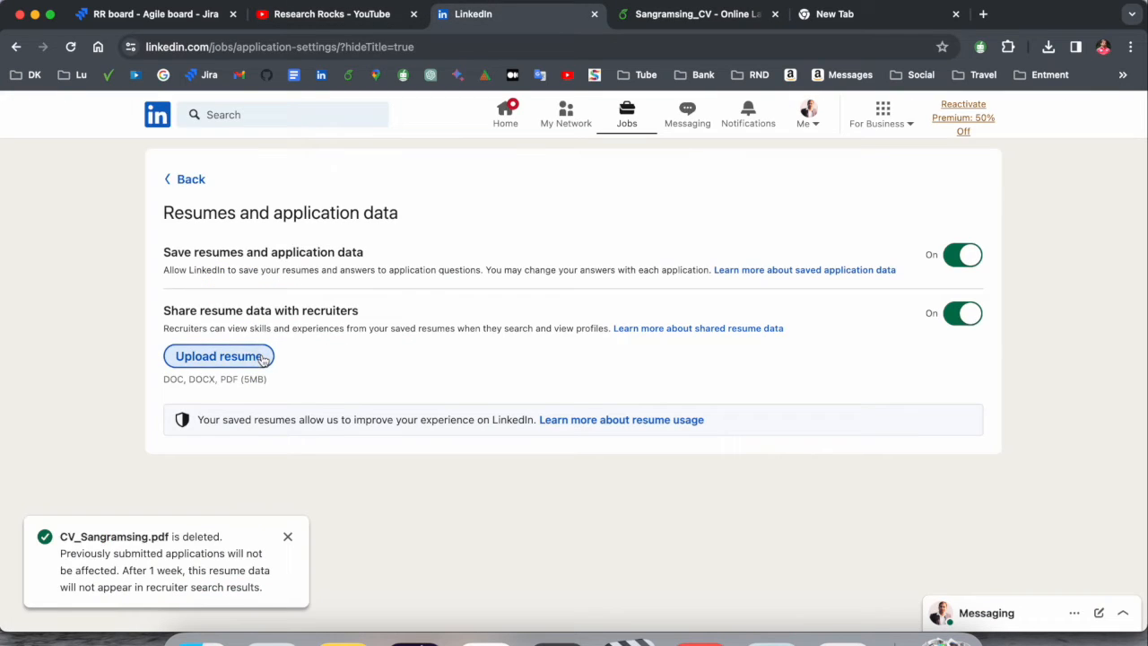
{"action": "left_click", "coordinate": [219, 356]}
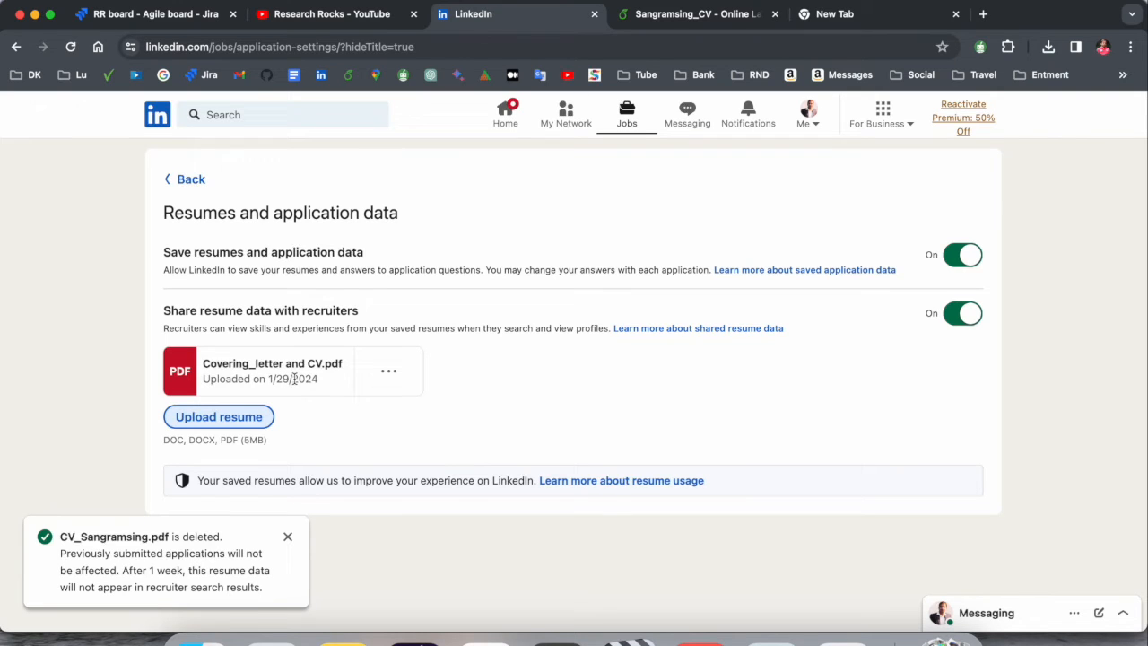
{"action": "left_click", "coordinate": [388, 370]}
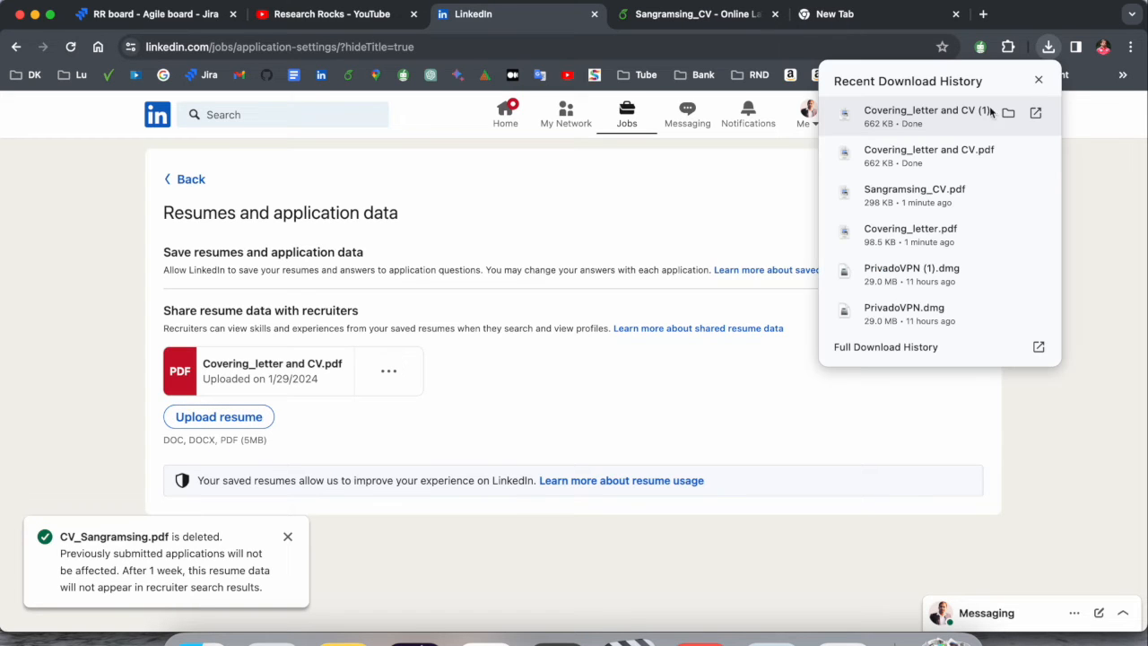
- Open the downloaded Covering_letter and CV (1).pdf and scroll through its five pages
{"action": "left_click", "coordinate": [1035, 112]}
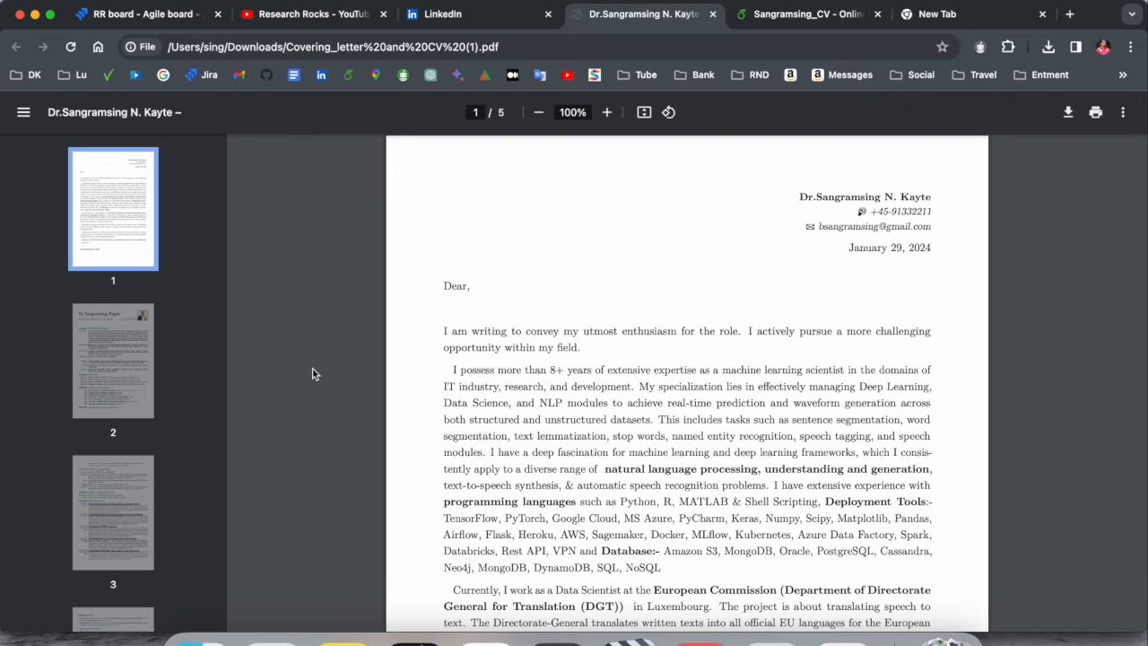
{"action": "scroll", "scroll_direction": "down", "scroll_amount": 3}
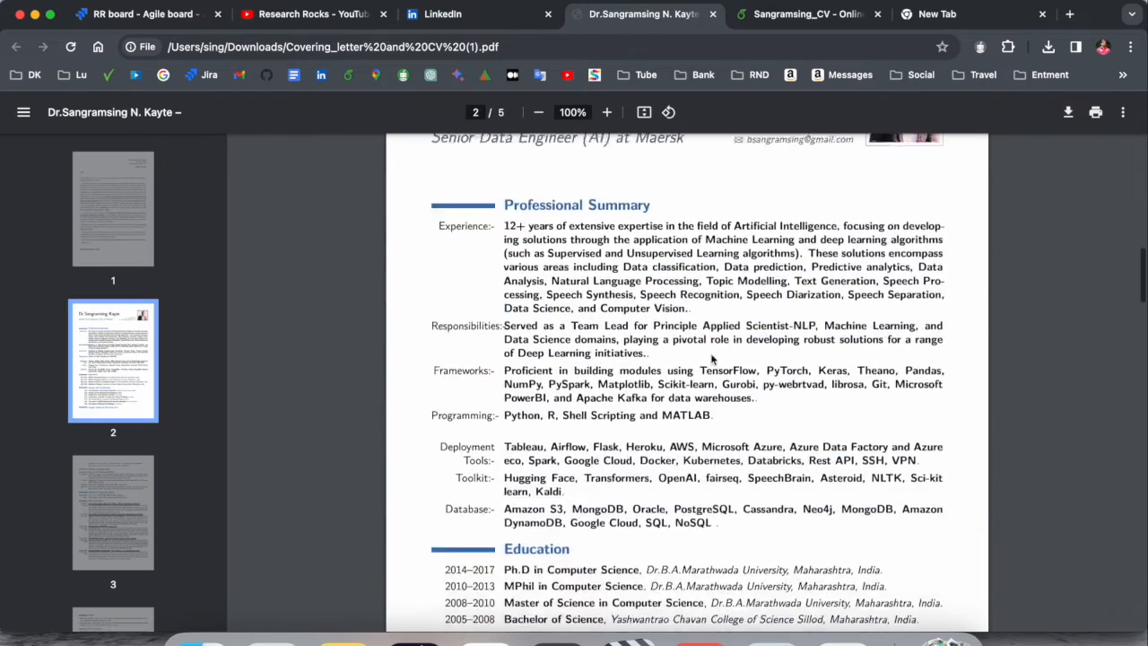
{"action": "scroll", "scroll_direction": "up", "scroll_amount": 3}
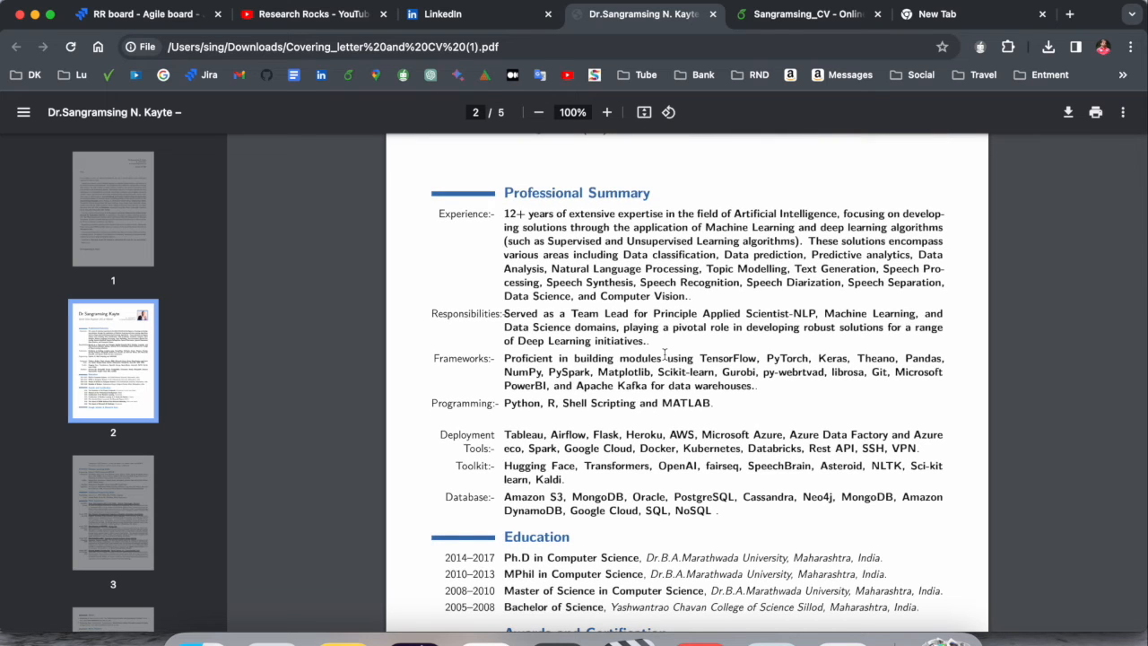
{"action": "mouse_move", "coordinate": [439, 14]}
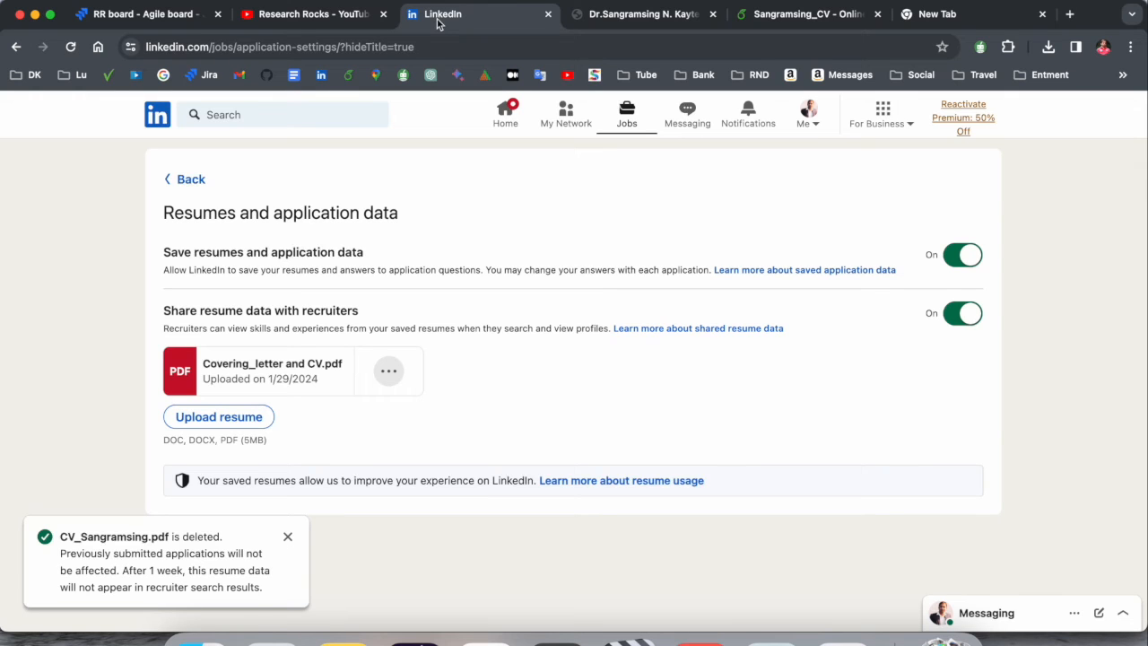
{"action": "mouse_move", "coordinate": [399, 351]}
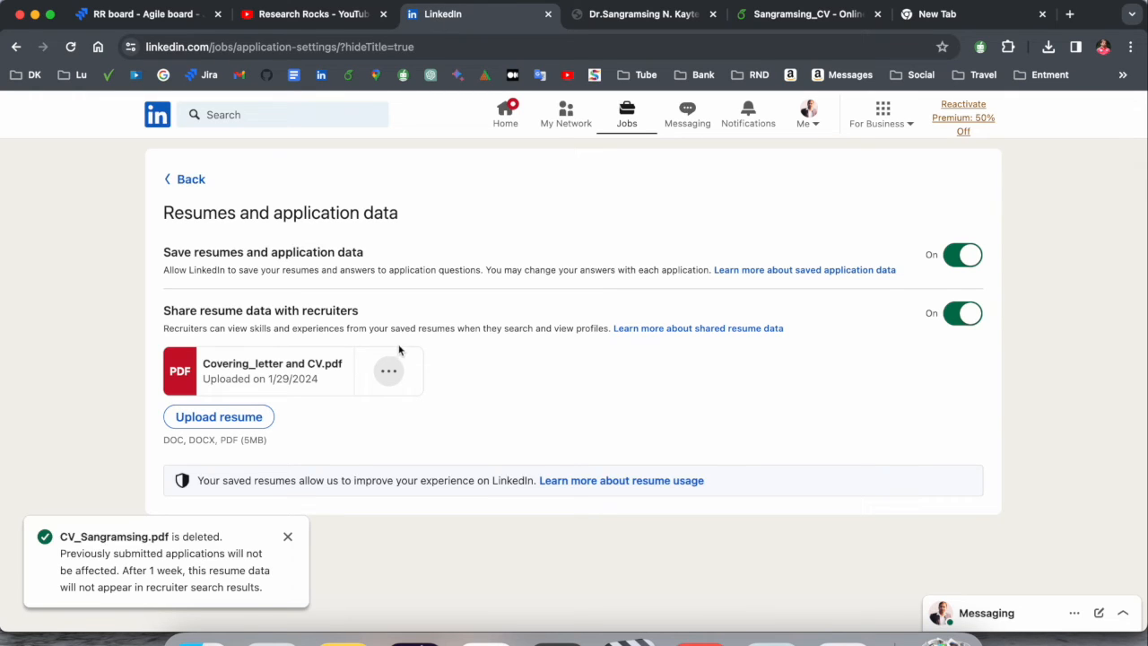
- Delete Covering_letter and CV.pdf through its ... options menu
{"action": "left_click", "coordinate": [388, 371]}
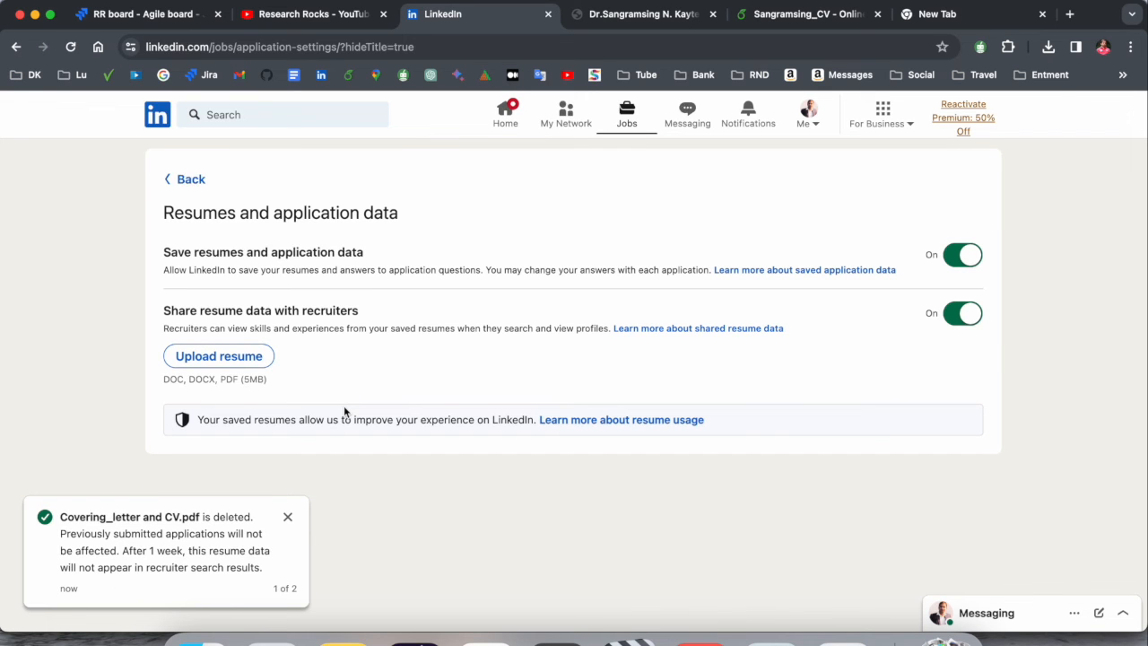